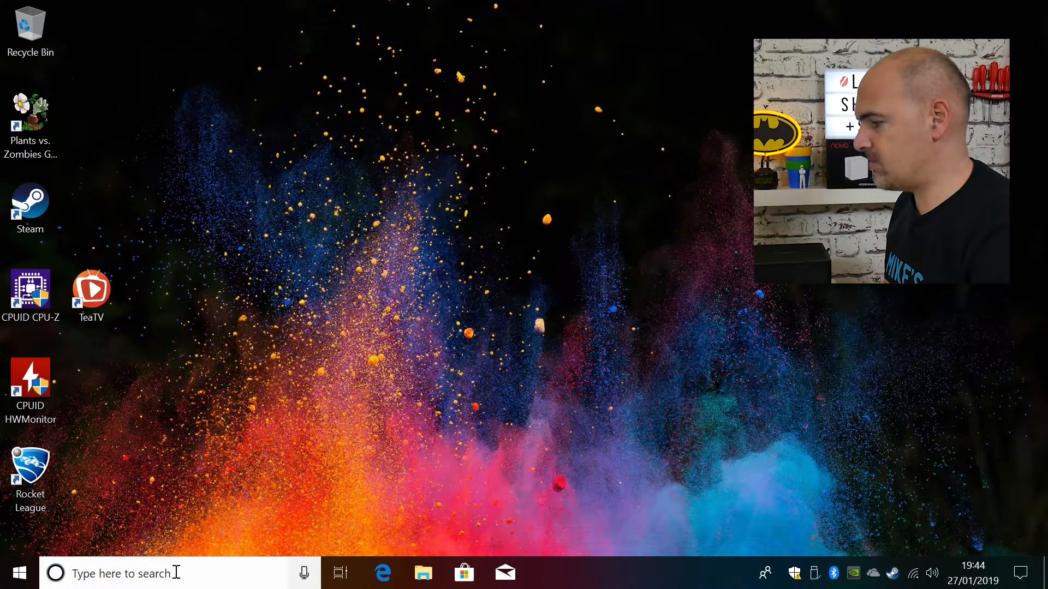
- Bring up the Windows search panel from the taskbar
{"action": "left_click", "coordinate": [133, 573]}
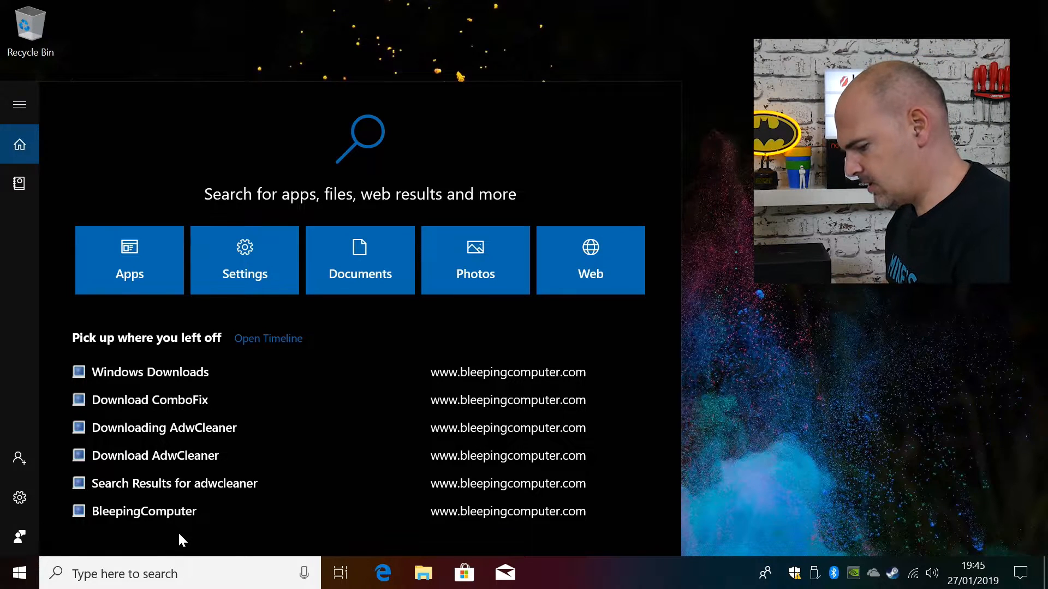
- Search "system rest", review C: protection On in System Properties, and close it with OK
{"action": "type", "text": "system"}
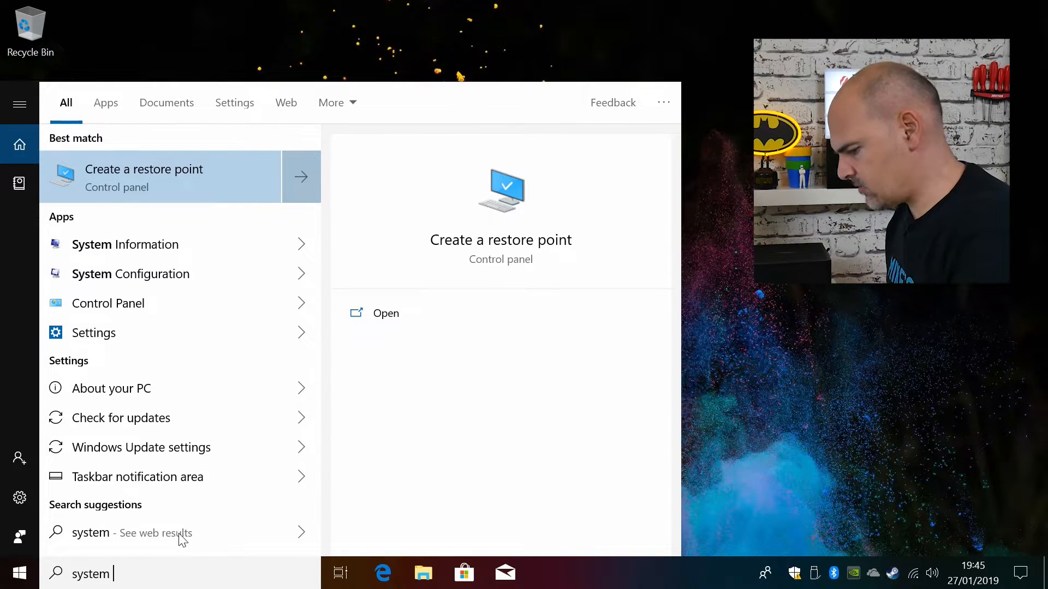
{"action": "type", "text": "rest"}
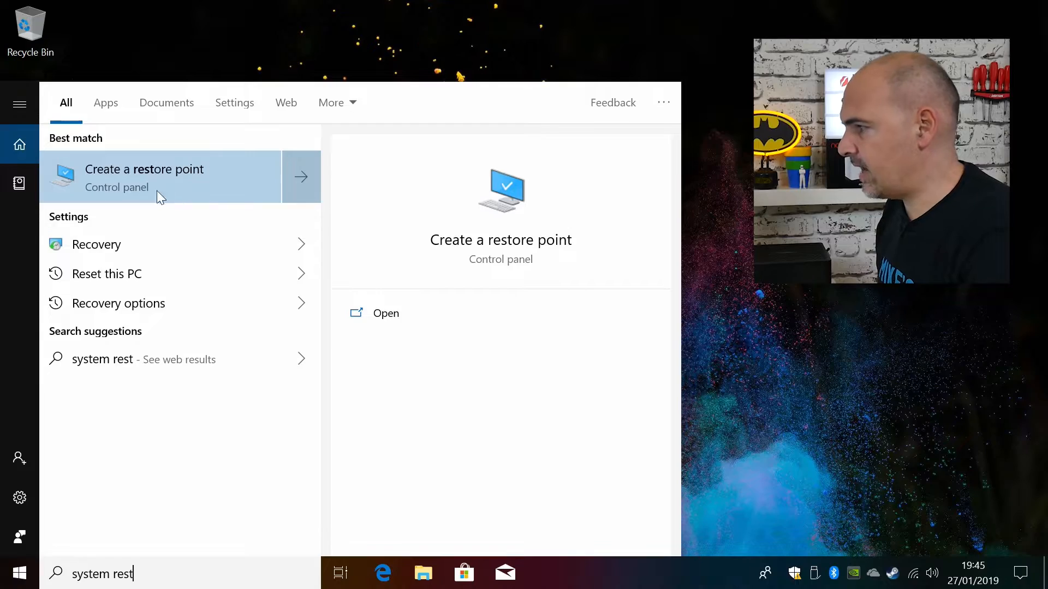
{"action": "left_click", "coordinate": [144, 177]}
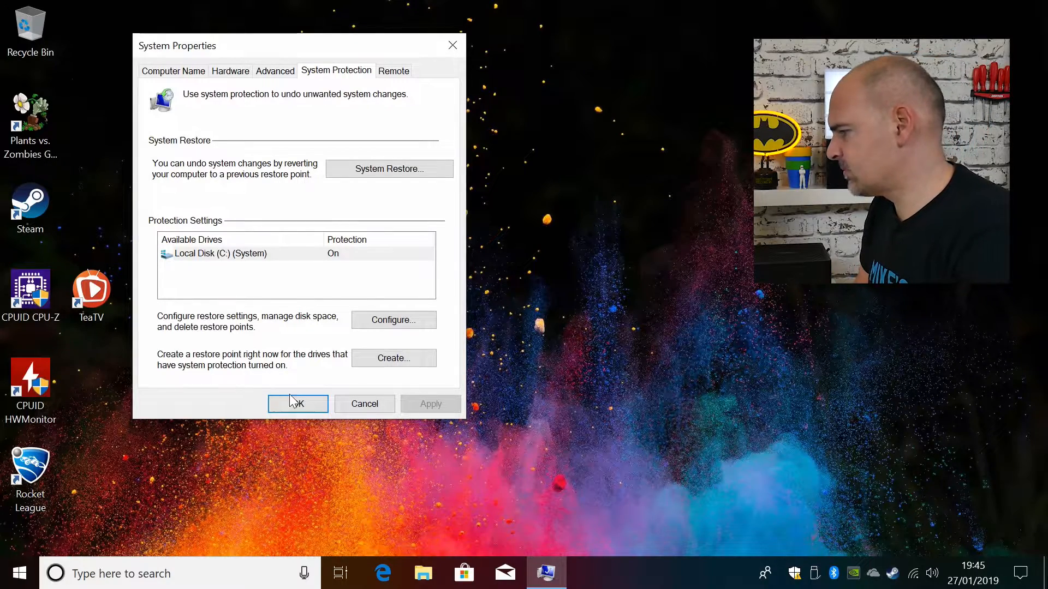
{"action": "left_click", "coordinate": [297, 404]}
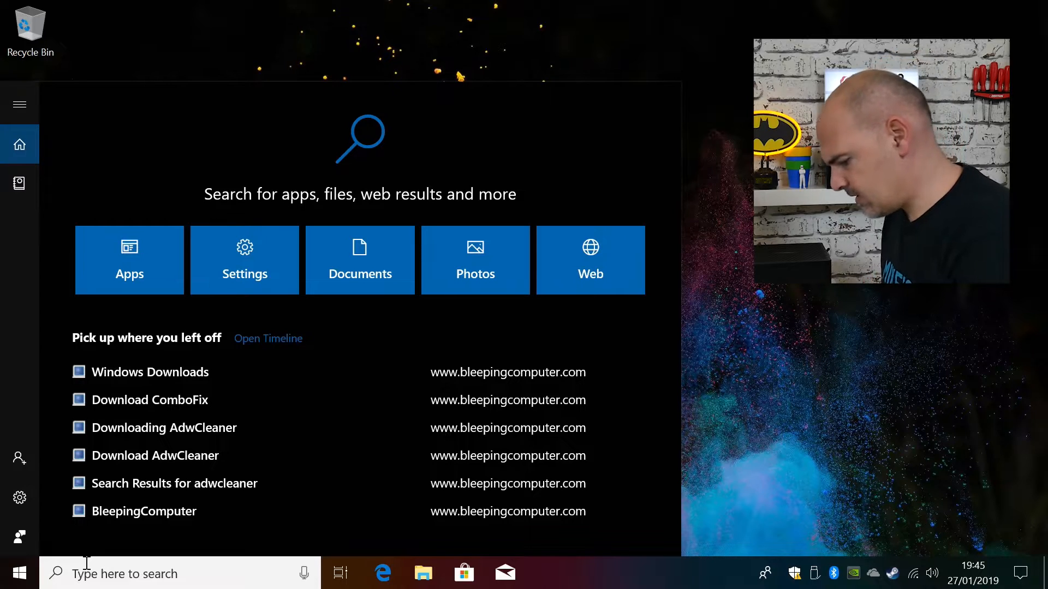
- Search for "task scheduler" and launch Task Scheduler
{"action": "type", "text": "task scheduler"}
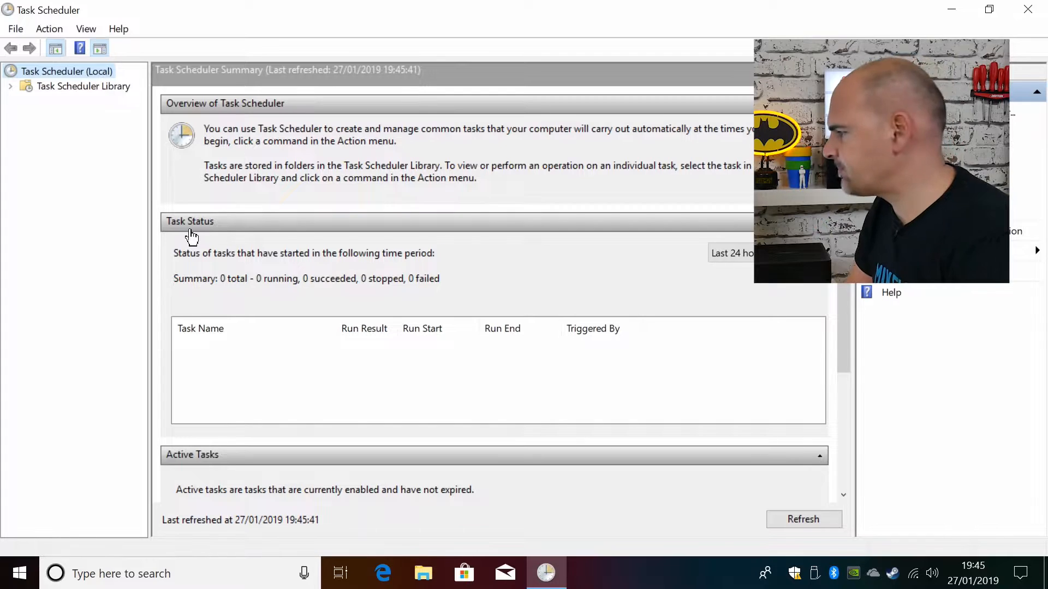
- Navigate Task Scheduler Library > Microsoft > Windows to the SystemRestore folder showing the SR task
{"action": "left_click", "coordinate": [10, 85]}
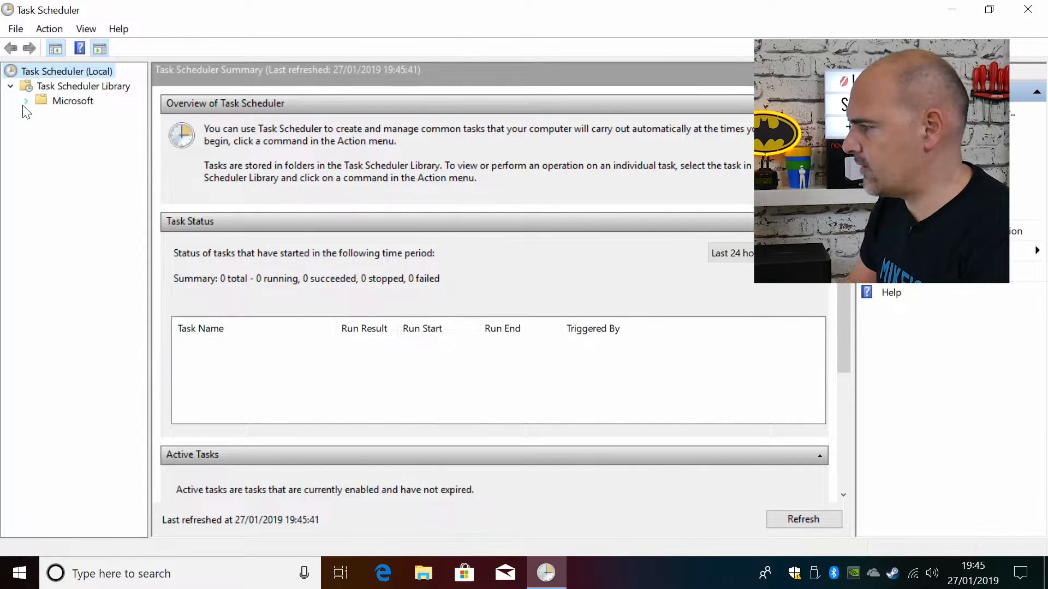
{"action": "left_click", "coordinate": [73, 101]}
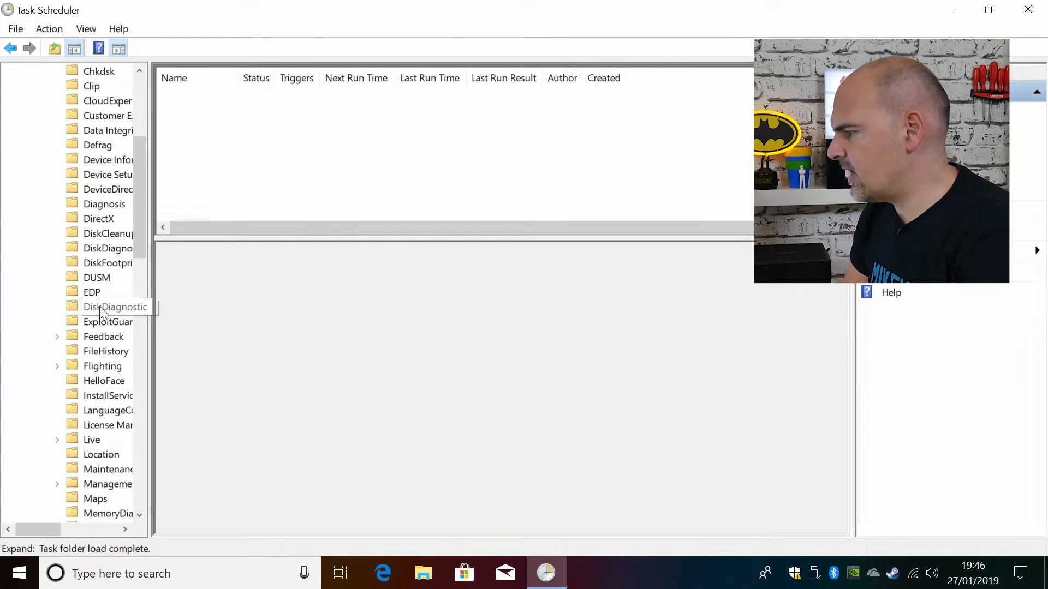
{"action": "scroll", "scroll_direction": "down", "scroll_amount": 3}
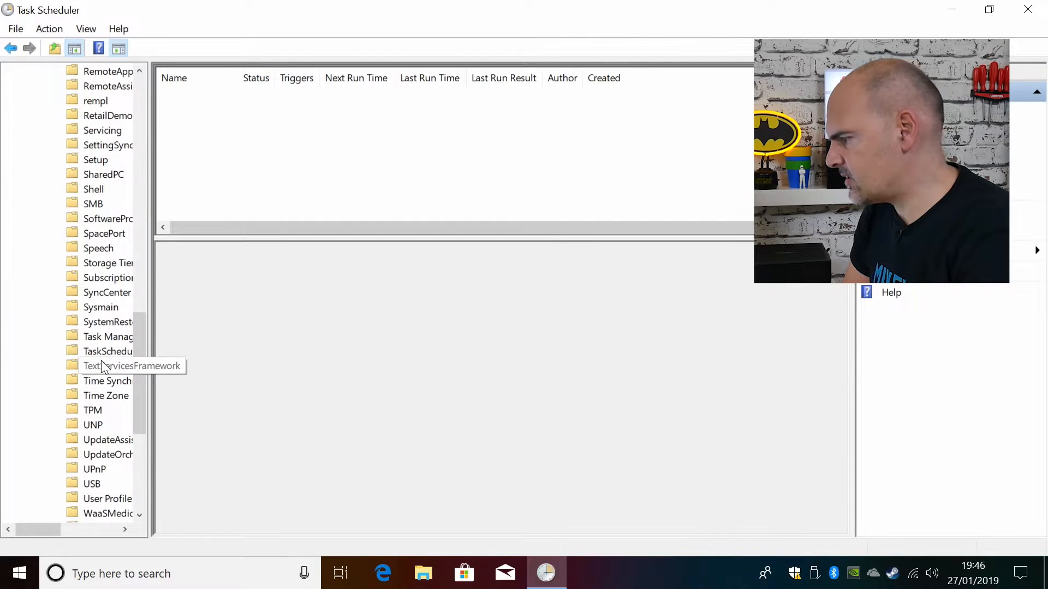
{"action": "left_click", "coordinate": [107, 321]}
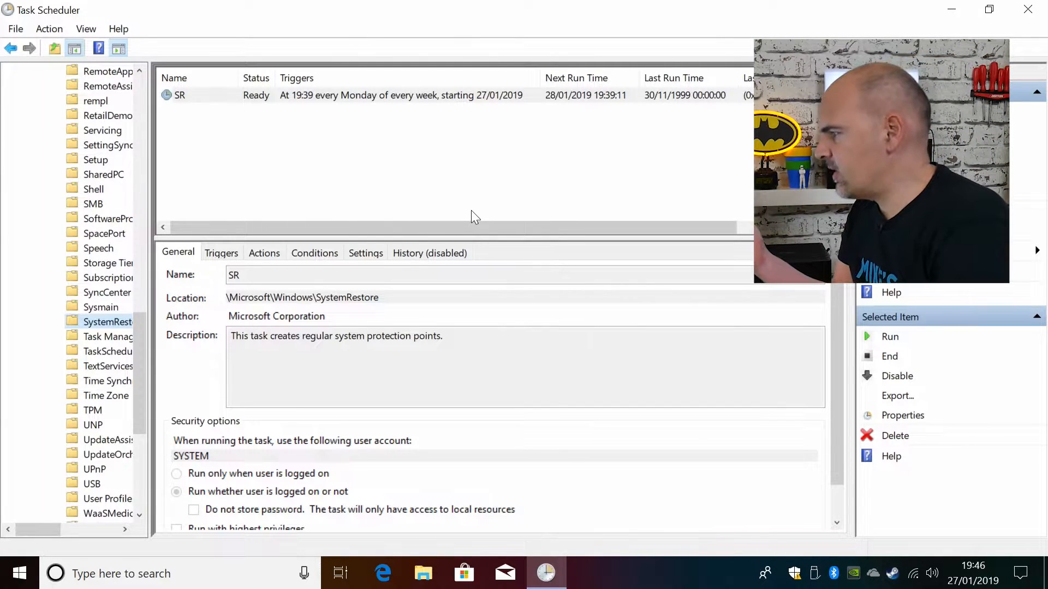
{"action": "mouse_move", "coordinate": [301, 110]}
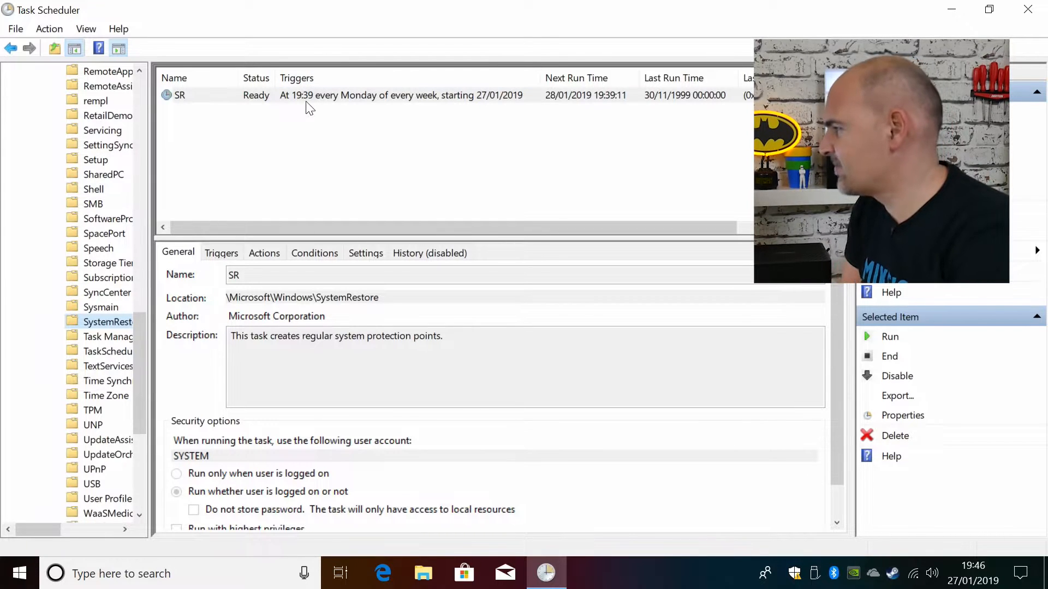
- Show the SR task's Triggers list with its weekly Monday 19:39 trigger
{"action": "left_click", "coordinate": [903, 415]}
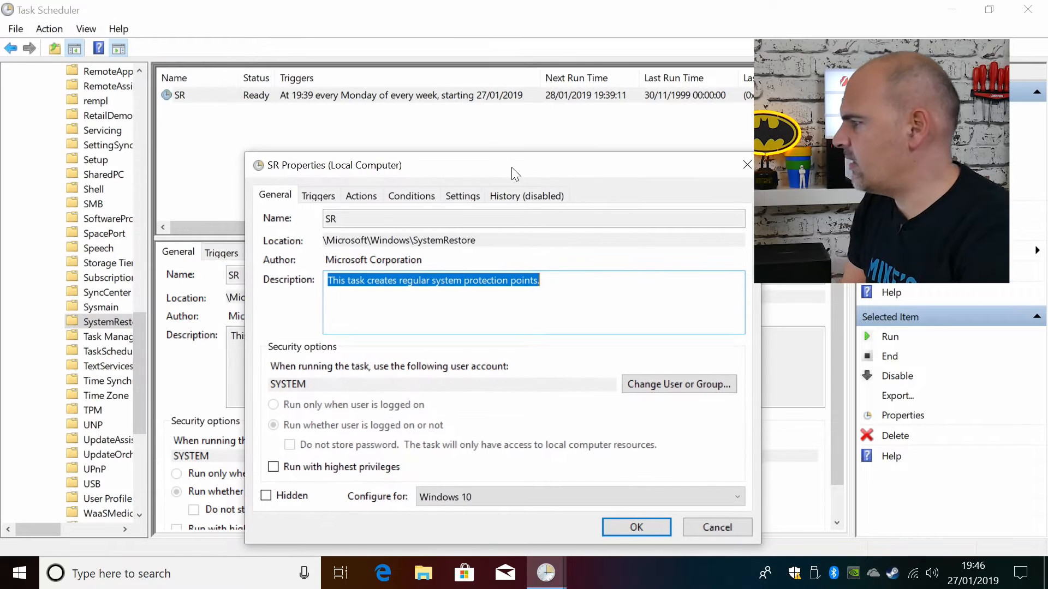
{"action": "mouse_move", "coordinate": [561, 166]}
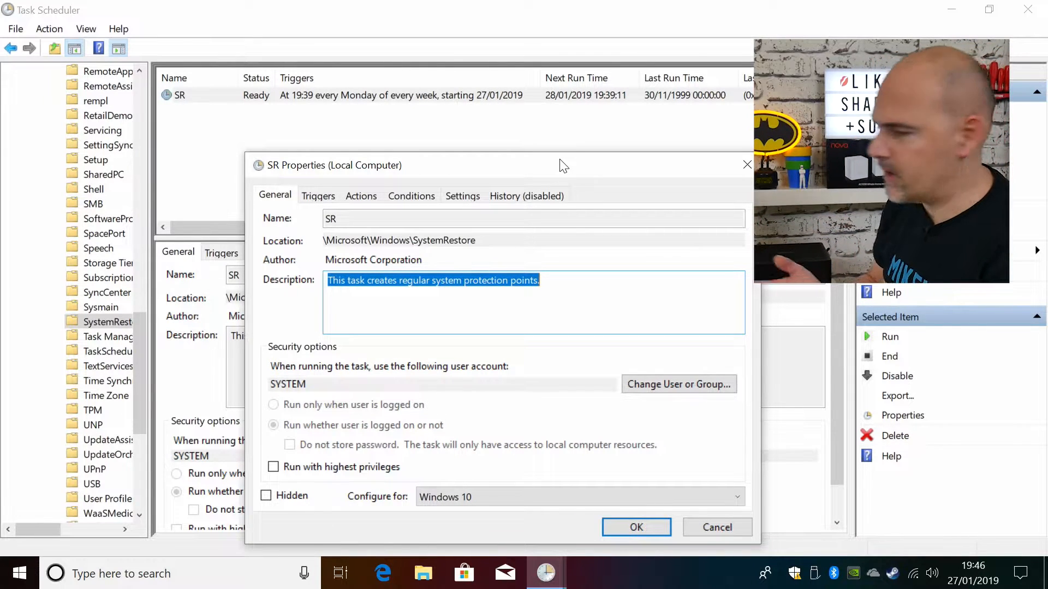
{"action": "left_click", "coordinate": [318, 196]}
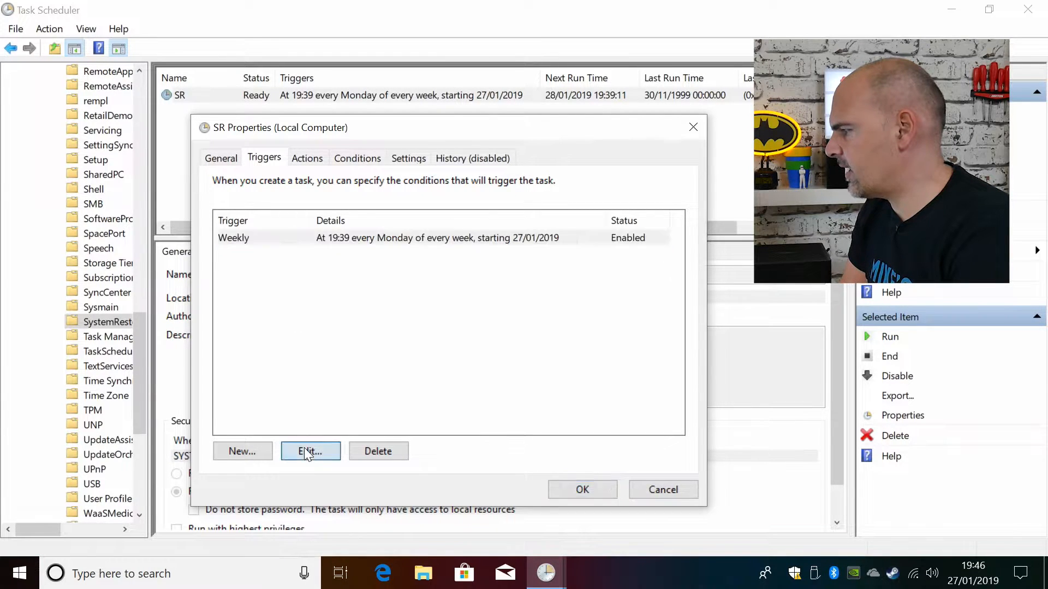
{"action": "left_click", "coordinate": [310, 451]}
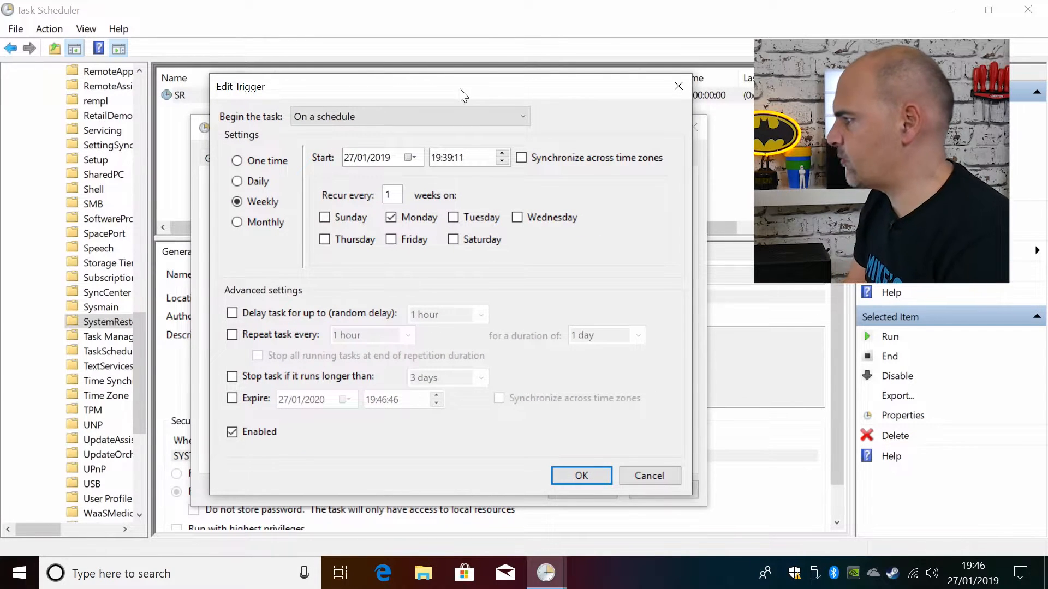
{"action": "mouse_move", "coordinate": [519, 109]}
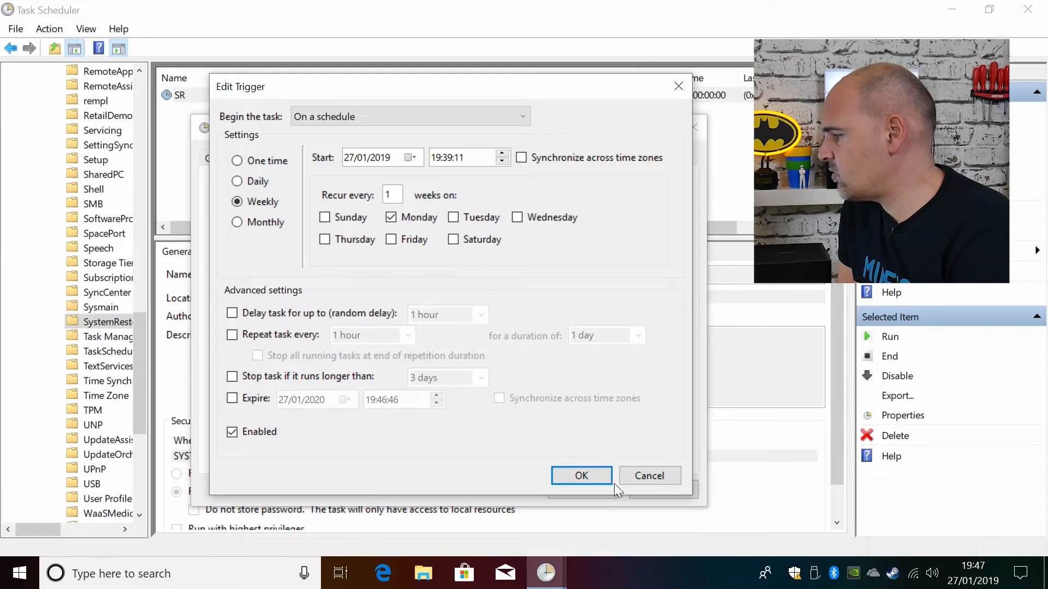
{"action": "left_click", "coordinate": [580, 475]}
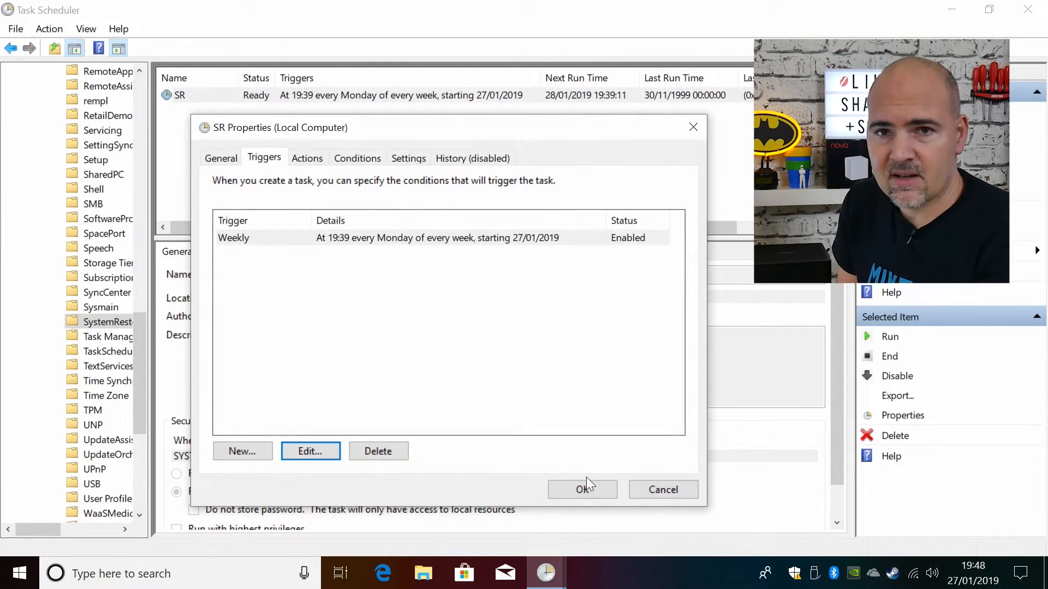